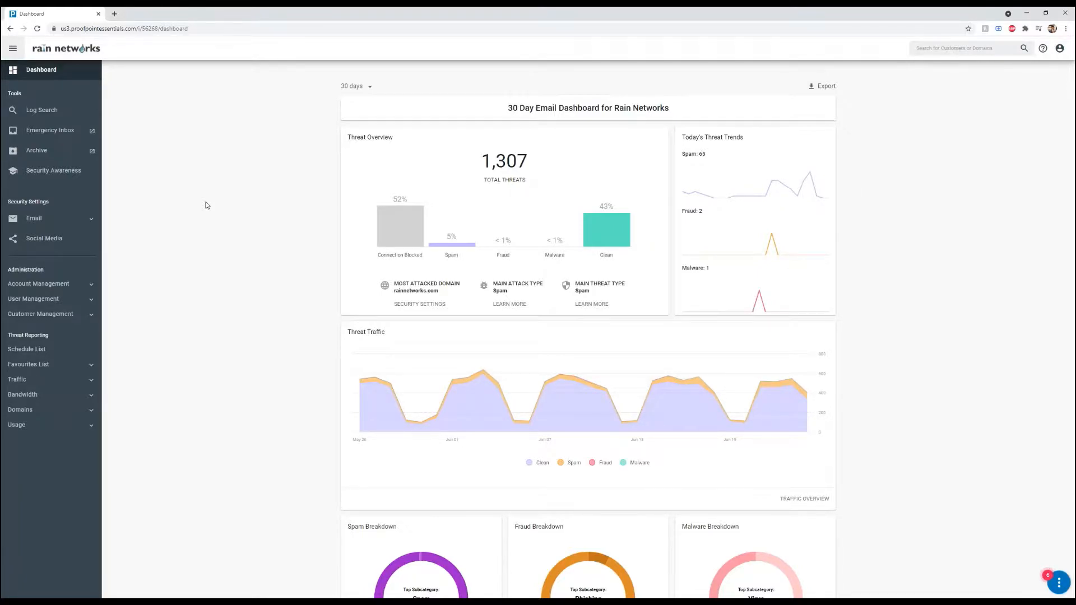
Step: Reach the All Users email log search from the Log Search tool in the sidebar
left_click(42, 110)
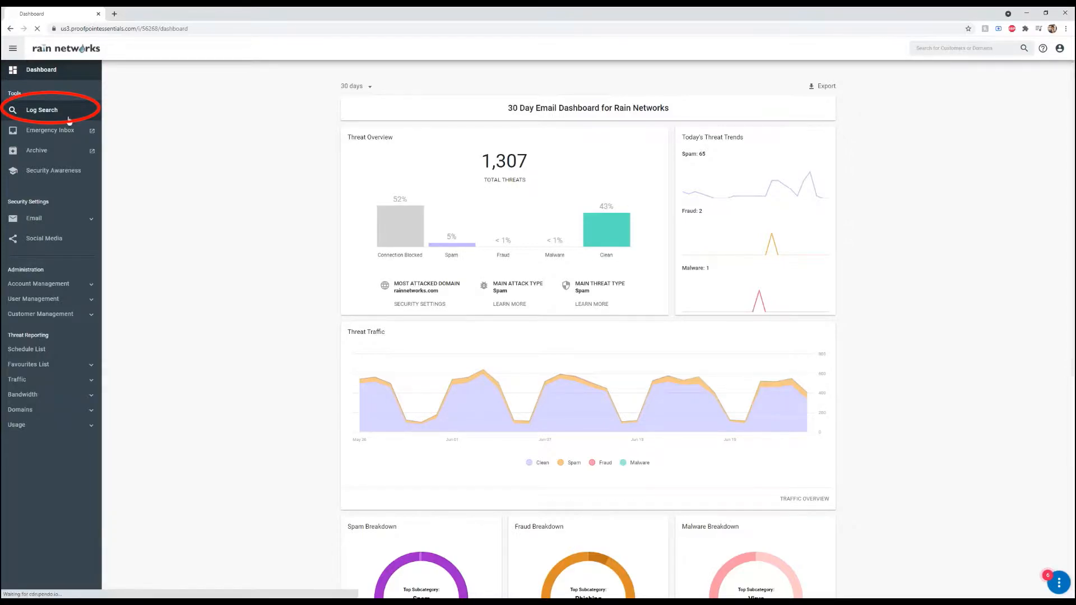
left_click(42, 110)
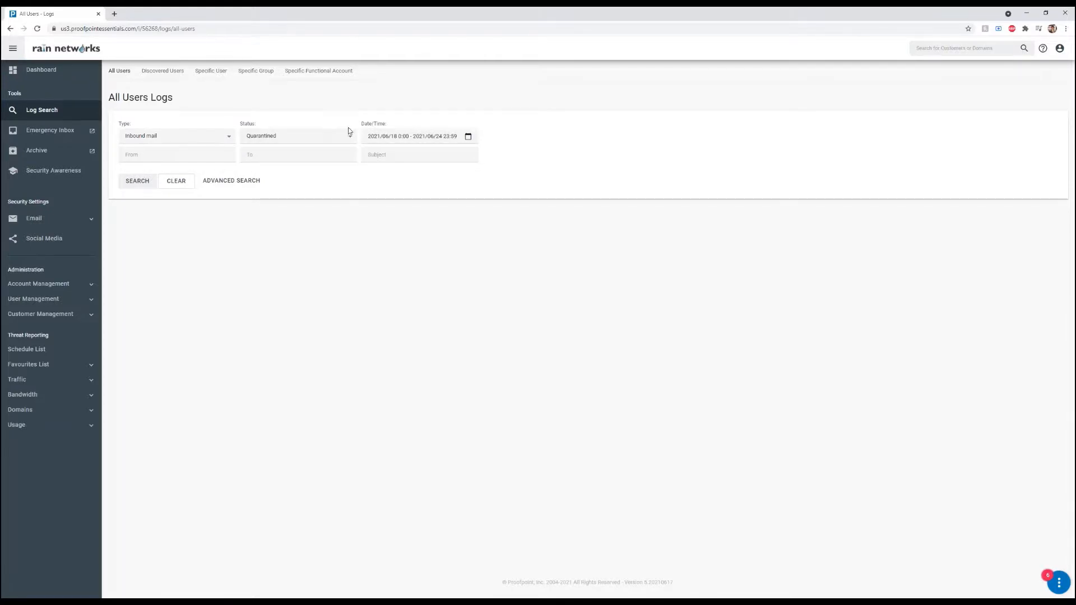
Step: Show the Specific User logs list and move to its second page of users
left_click(211, 70)
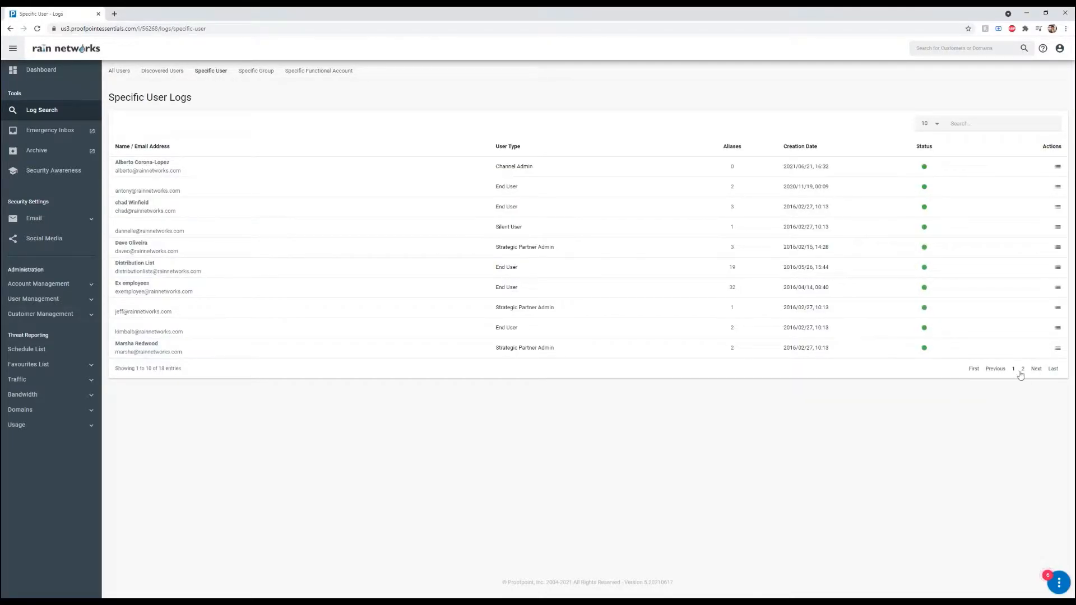
left_click(1022, 369)
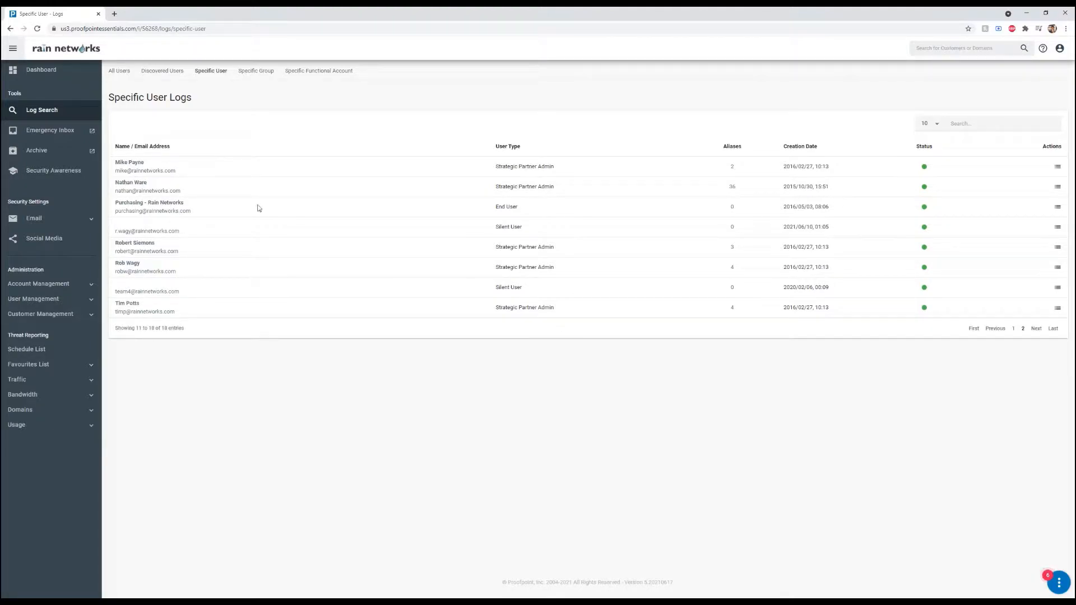
mouse_move(389, 189)
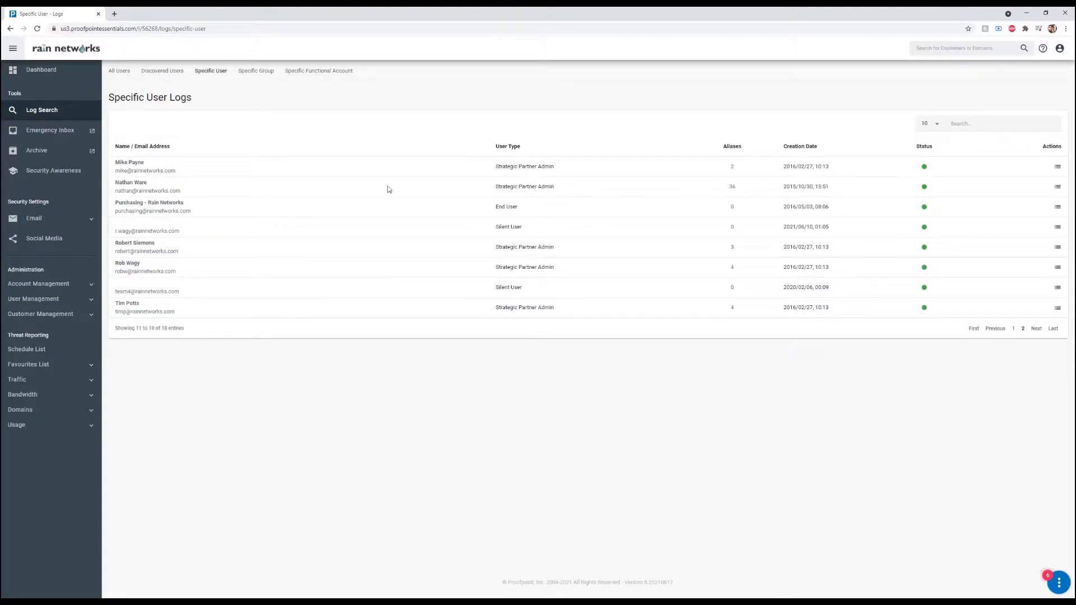
mouse_move(561, 250)
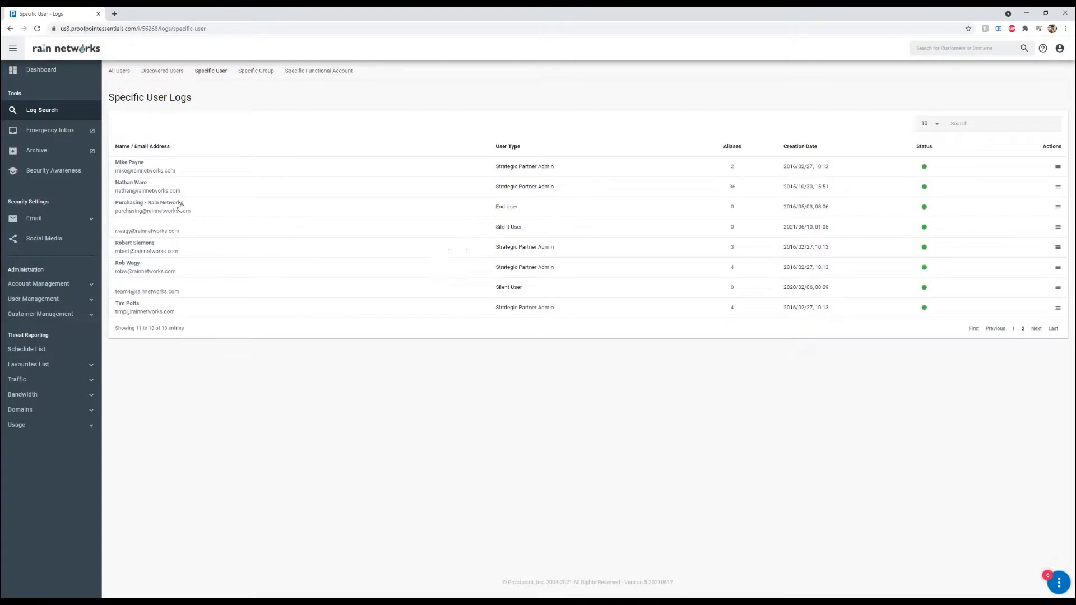
Step: Search Purchasing - Rain Networks quarantined inbound mail for the last 30 days and view the Channel Flash email's details
left_click(149, 206)
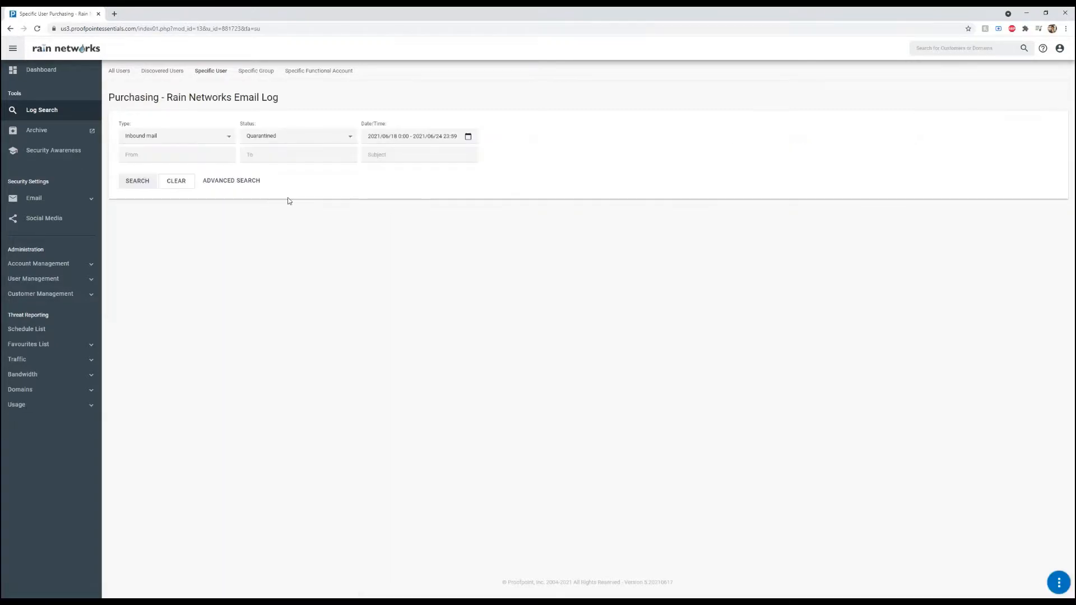
left_click(418, 135)
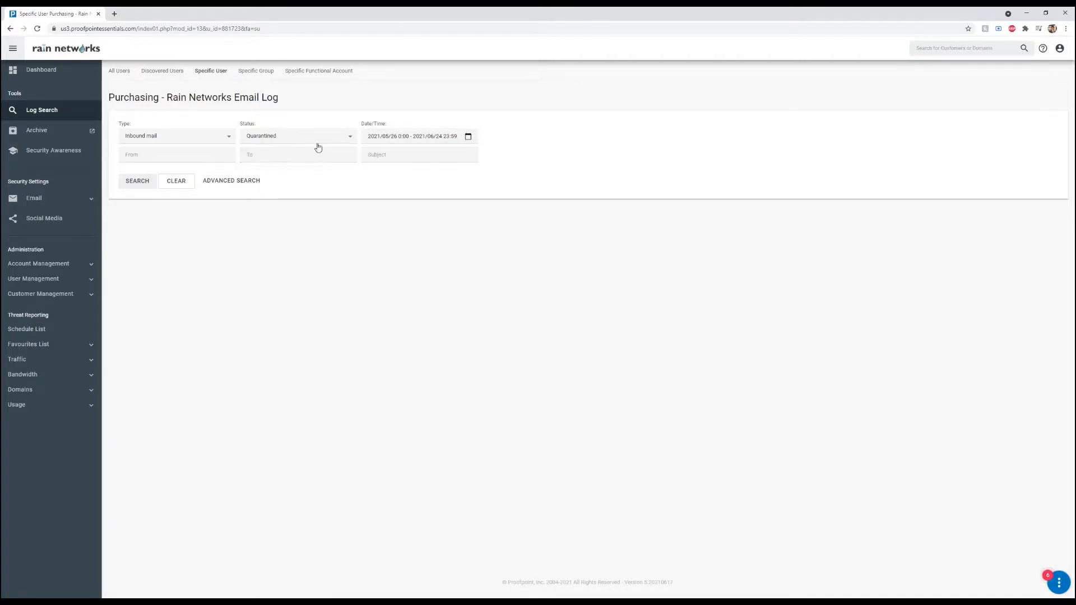
left_click(297, 136)
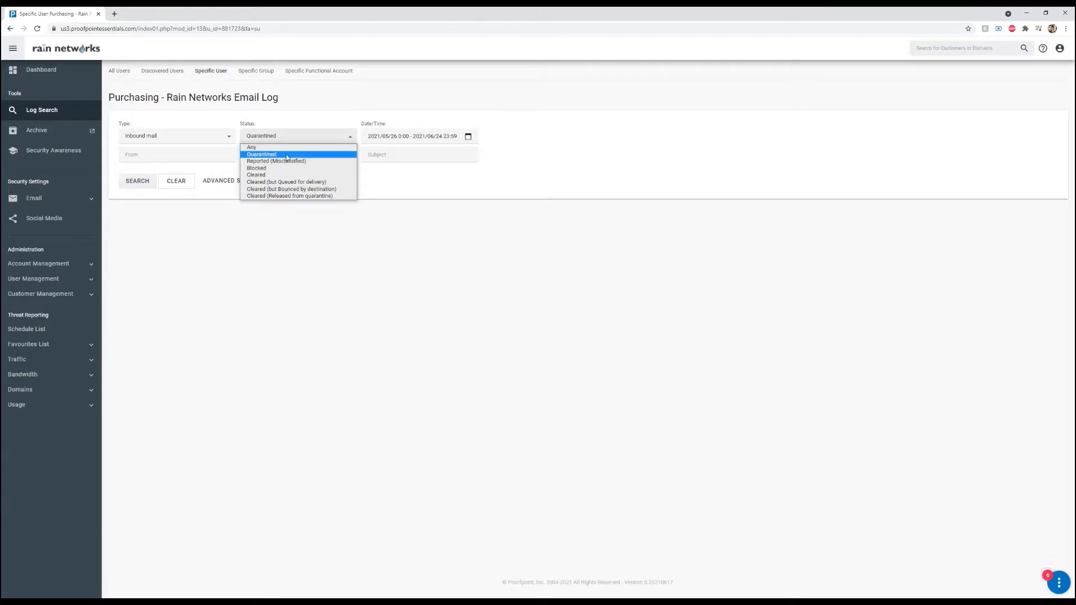
mouse_move(286, 182)
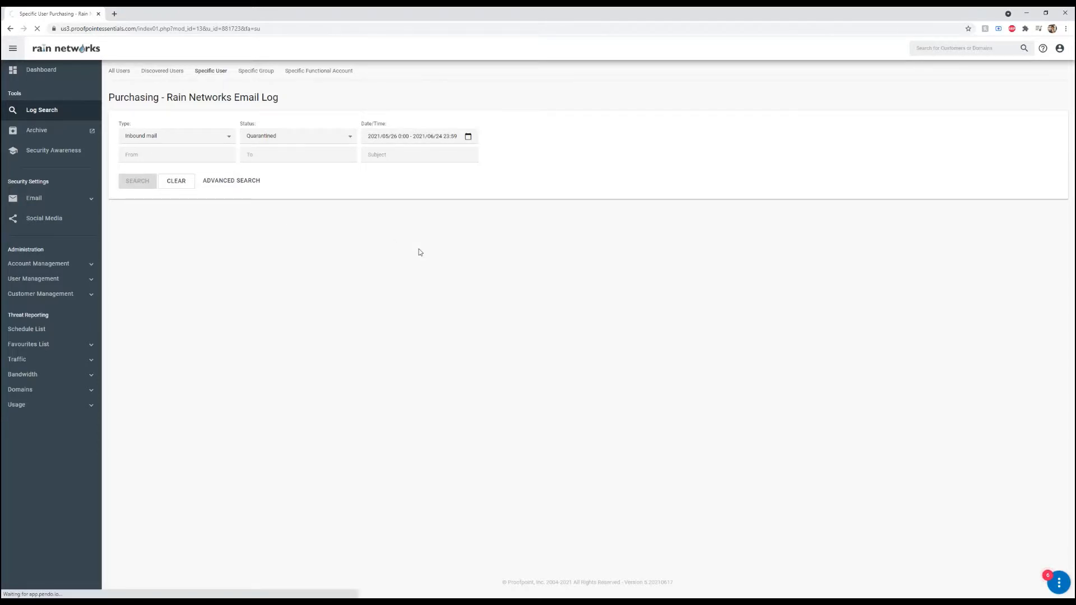
left_click(137, 180)
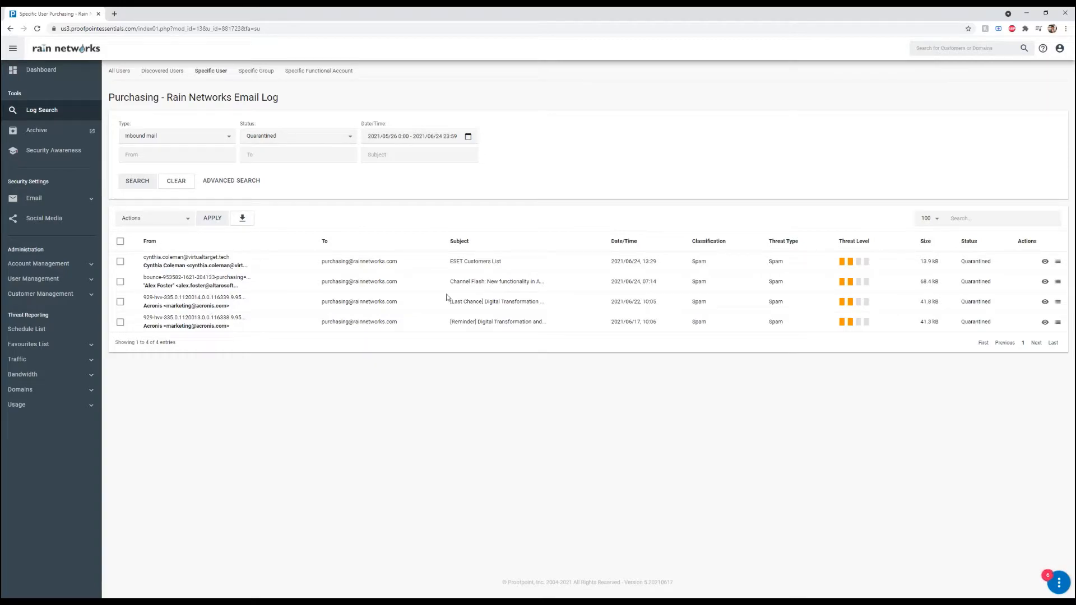
mouse_move(475, 273)
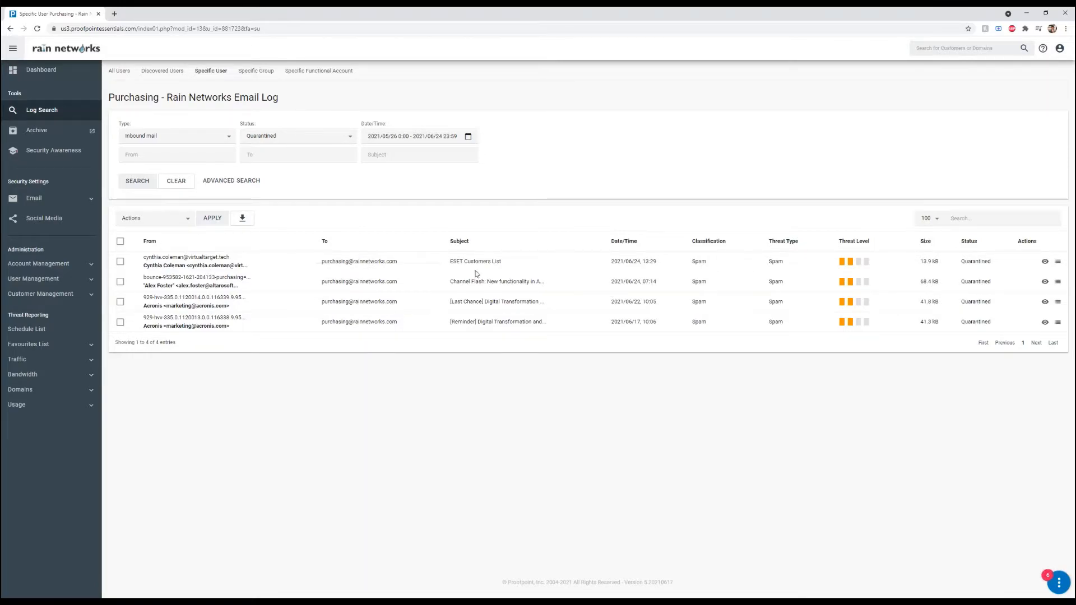
left_click(1044, 262)
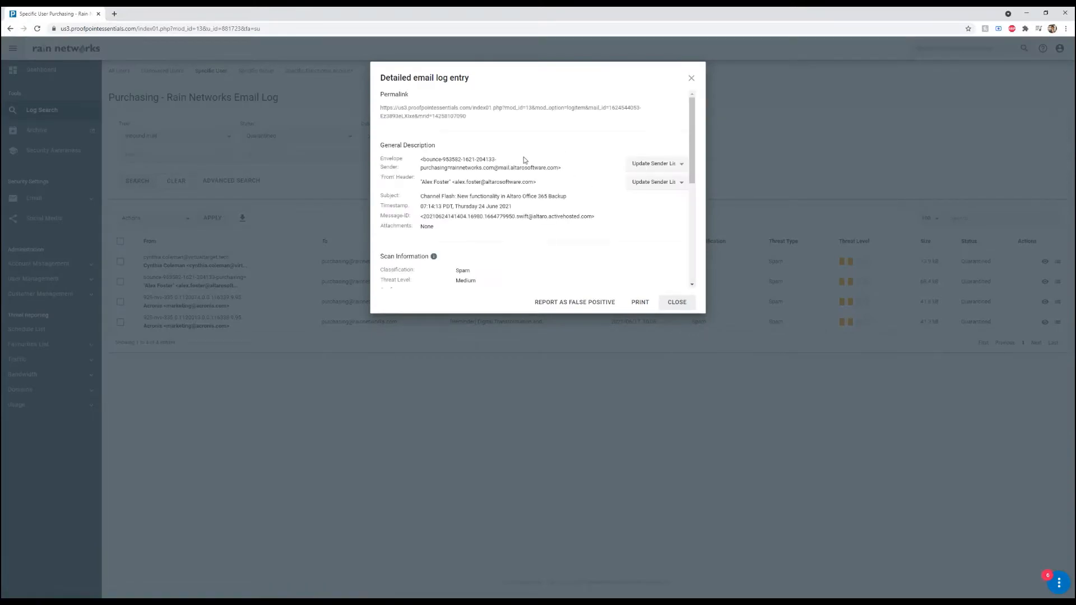
scroll("down", 3)
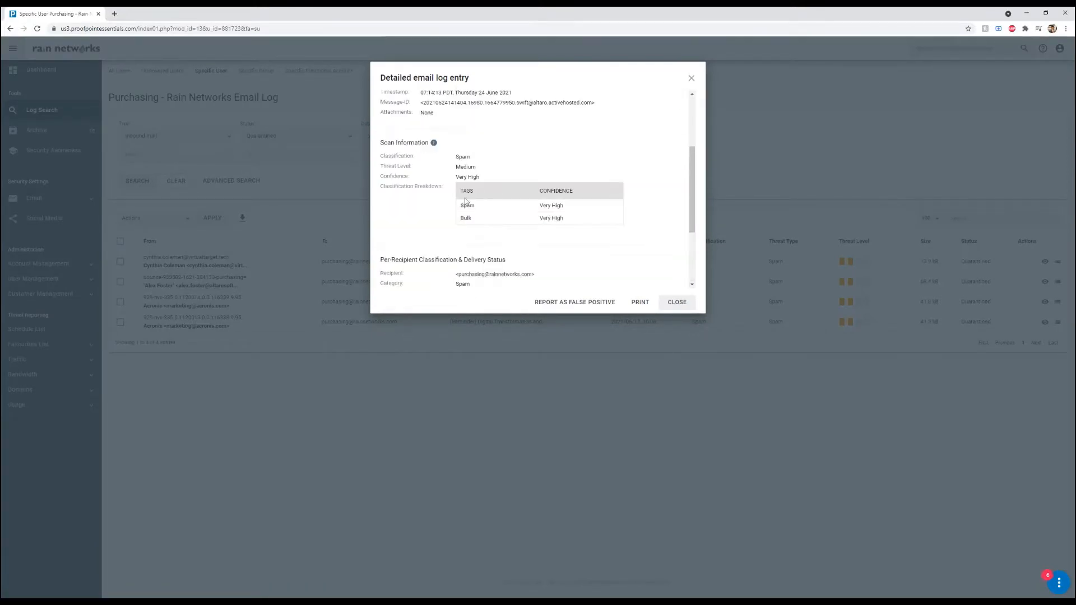
double_click(551, 205)
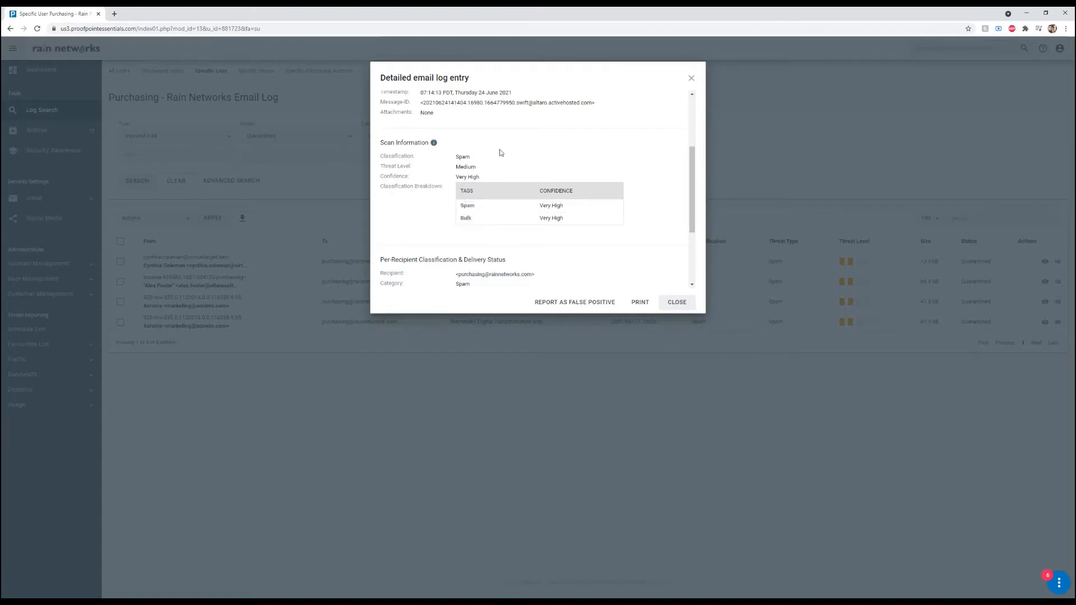
left_click(675, 302)
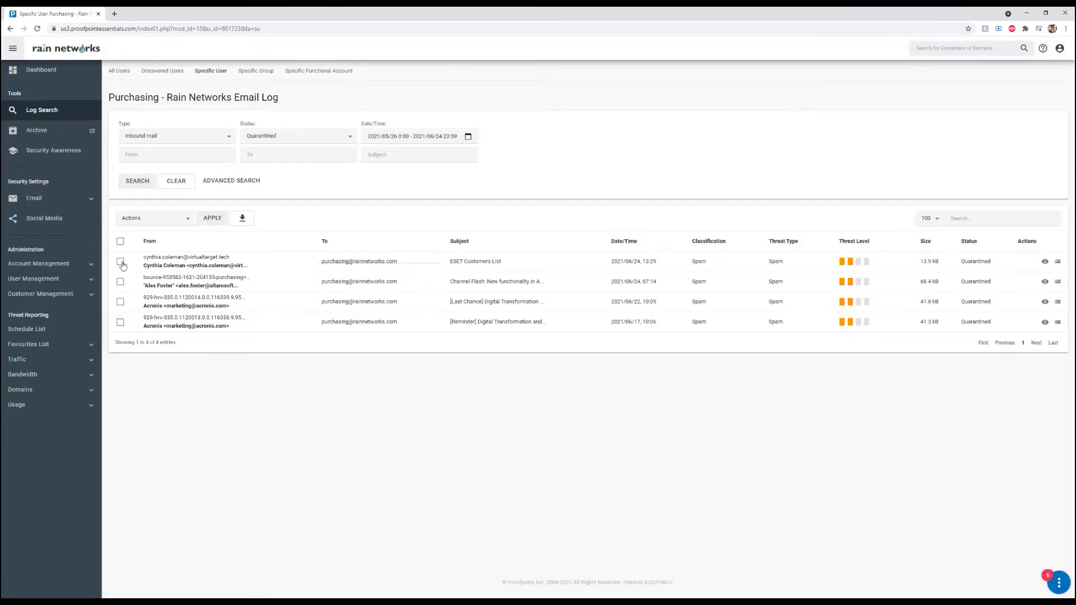
left_click(120, 261)
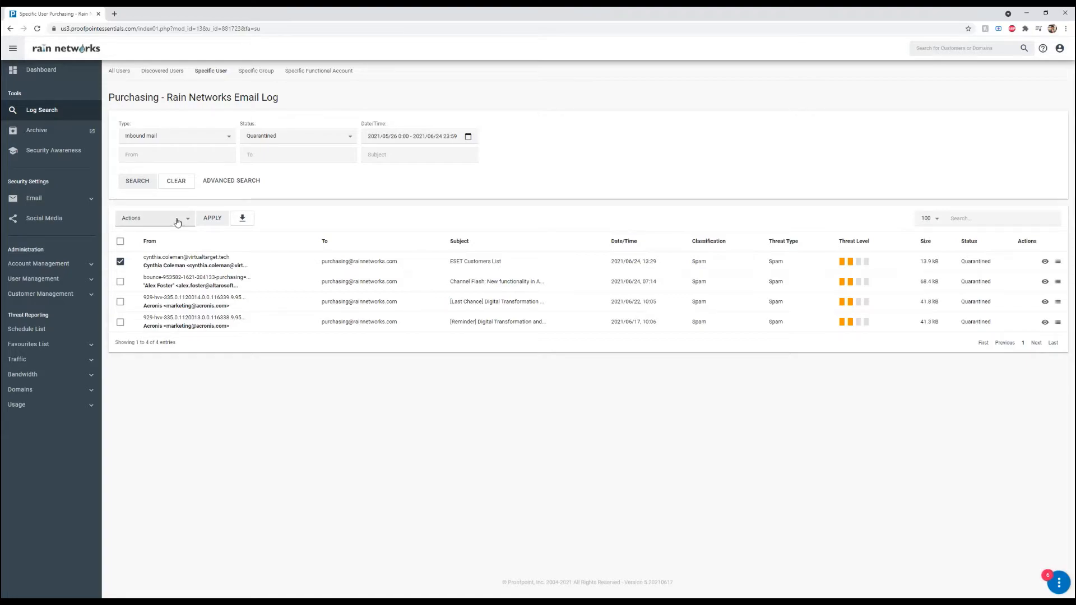
left_click(155, 217)
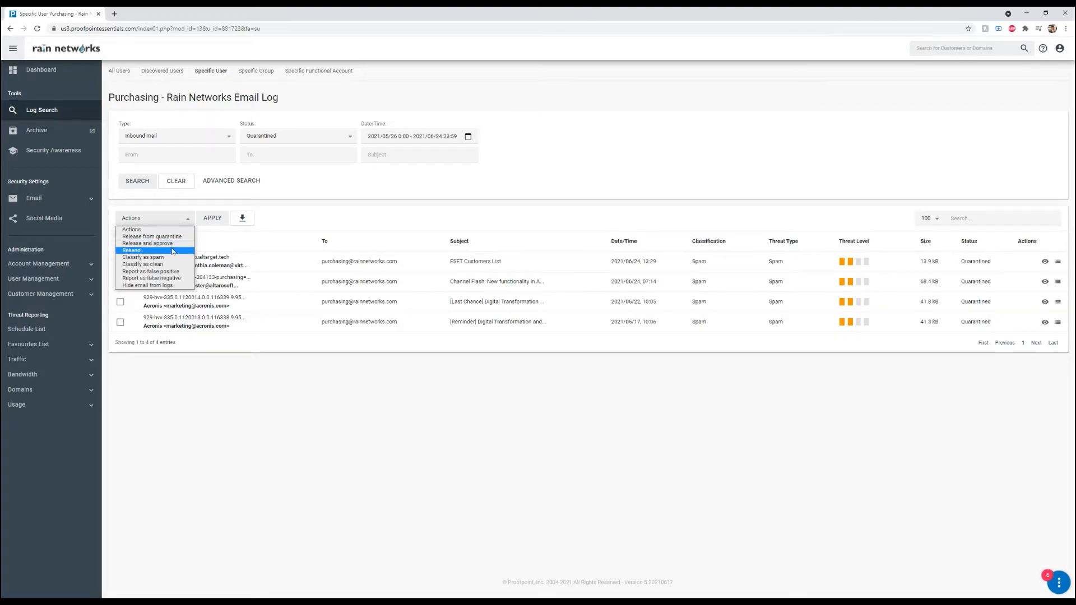
mouse_move(168, 264)
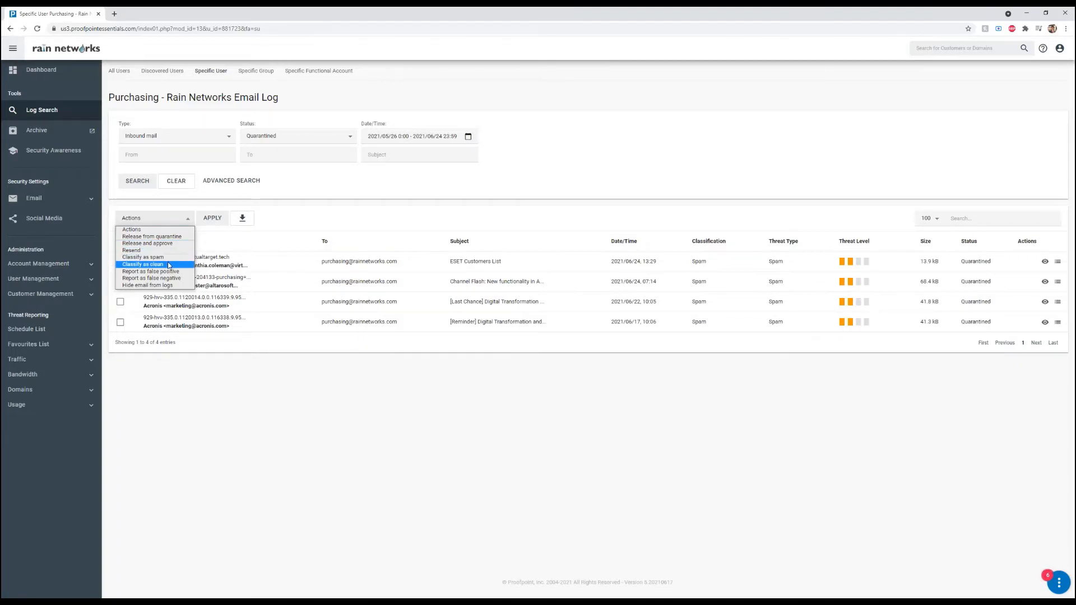
mouse_move(155, 270)
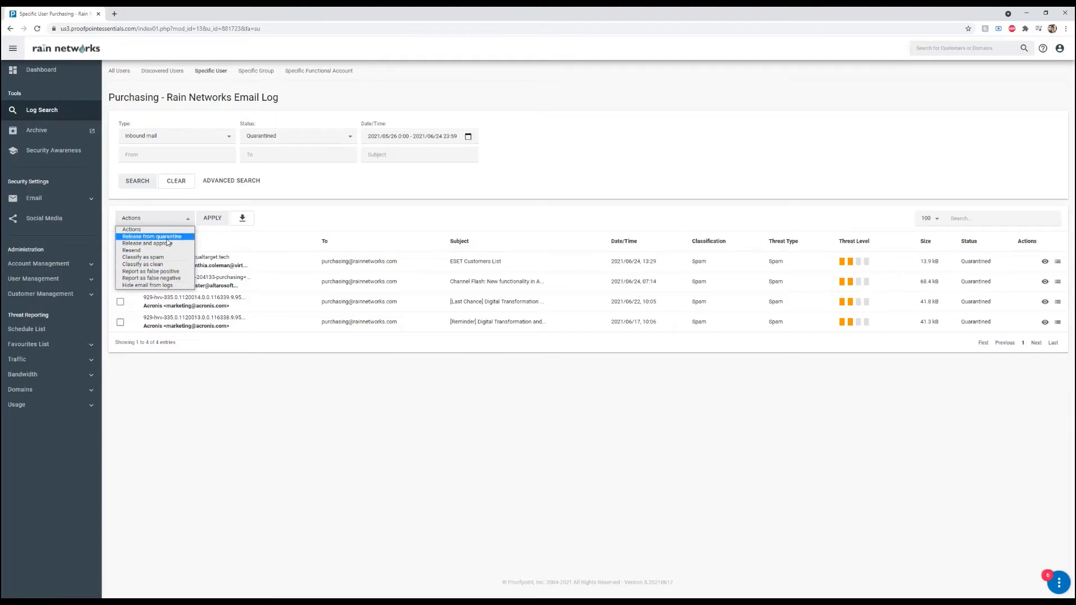
left_click(149, 241)
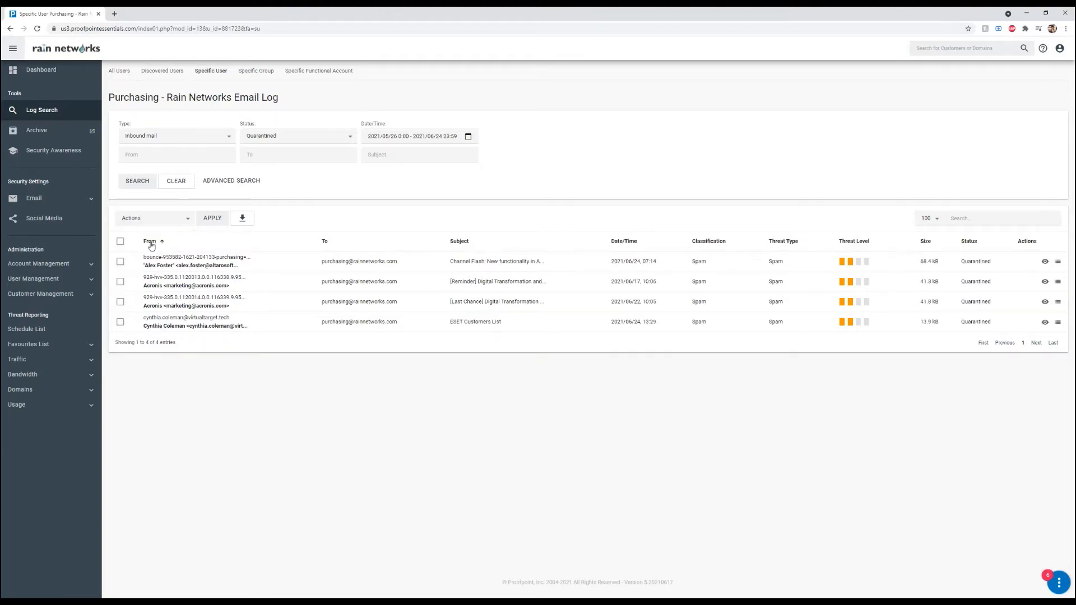
Step: Sort the four quarantined Purchasing emails ascending by the From sender column
left_click(120, 241)
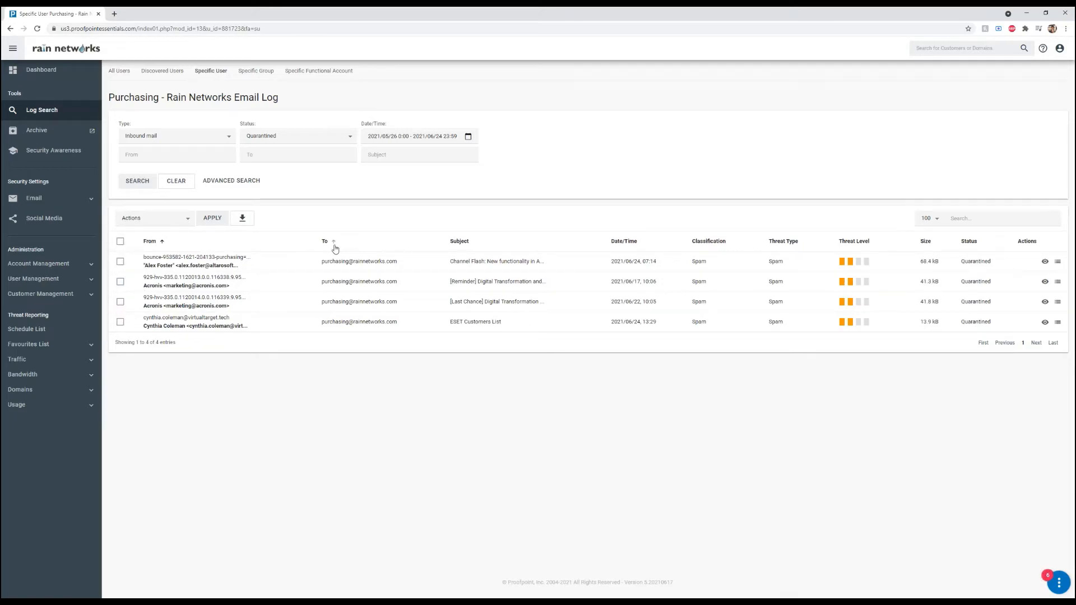
mouse_move(381, 298)
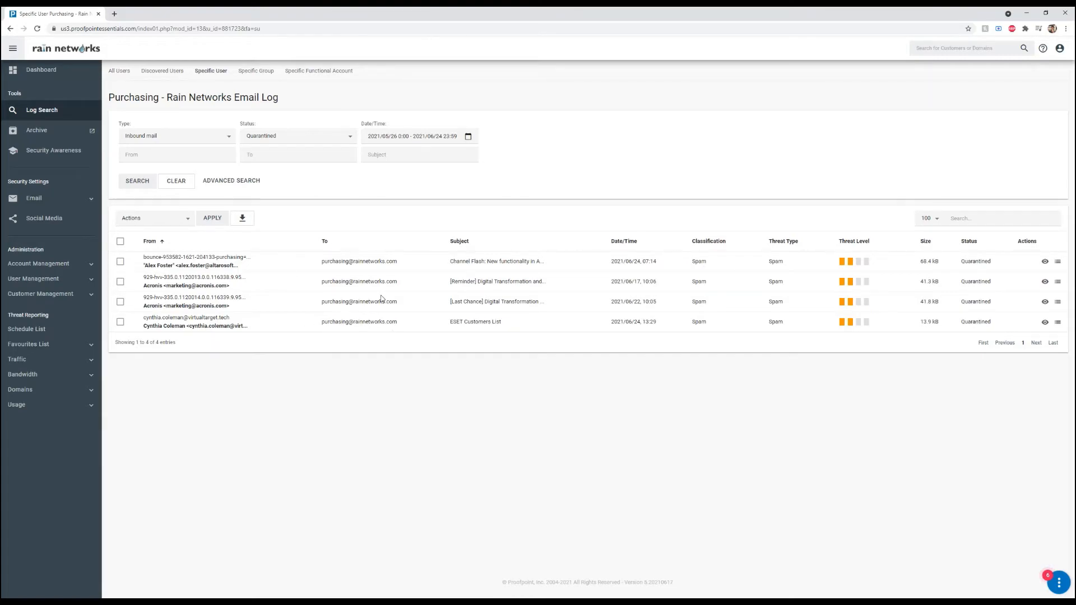
mouse_move(429, 319)
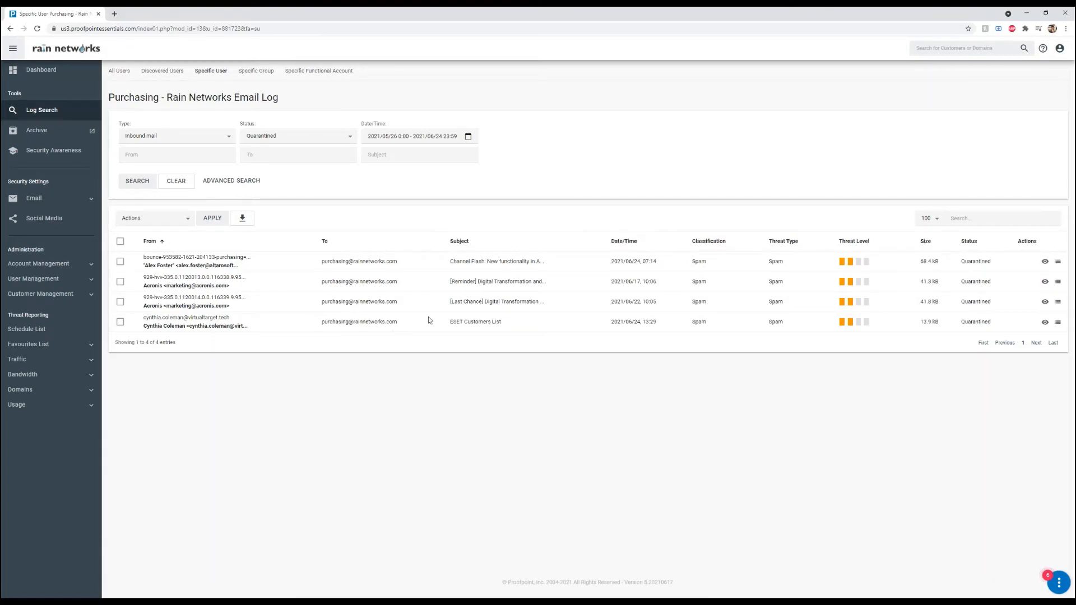
mouse_move(863, 270)
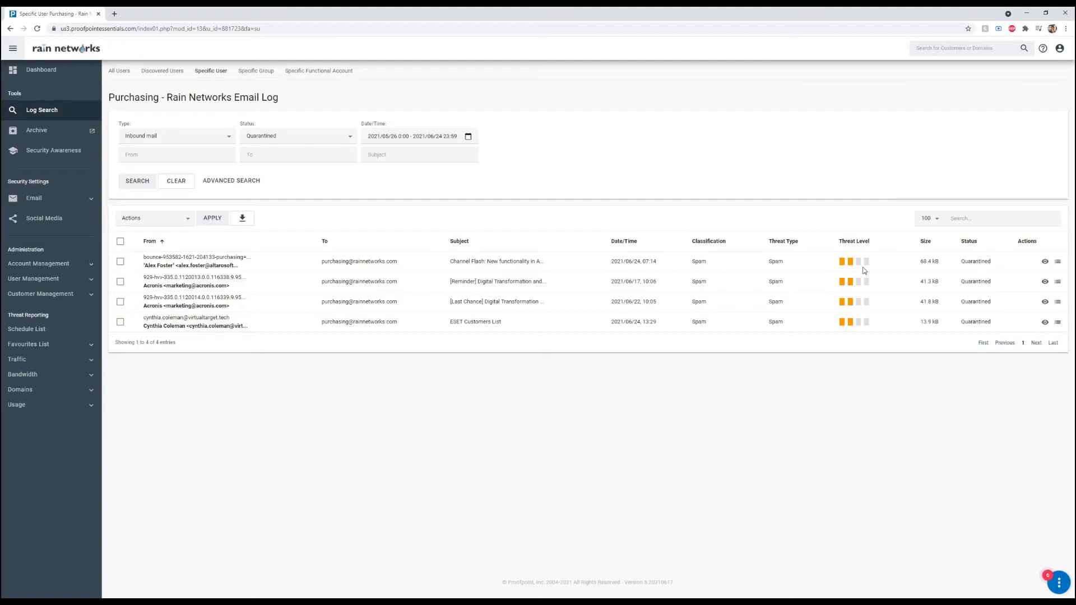
mouse_move(641, 294)
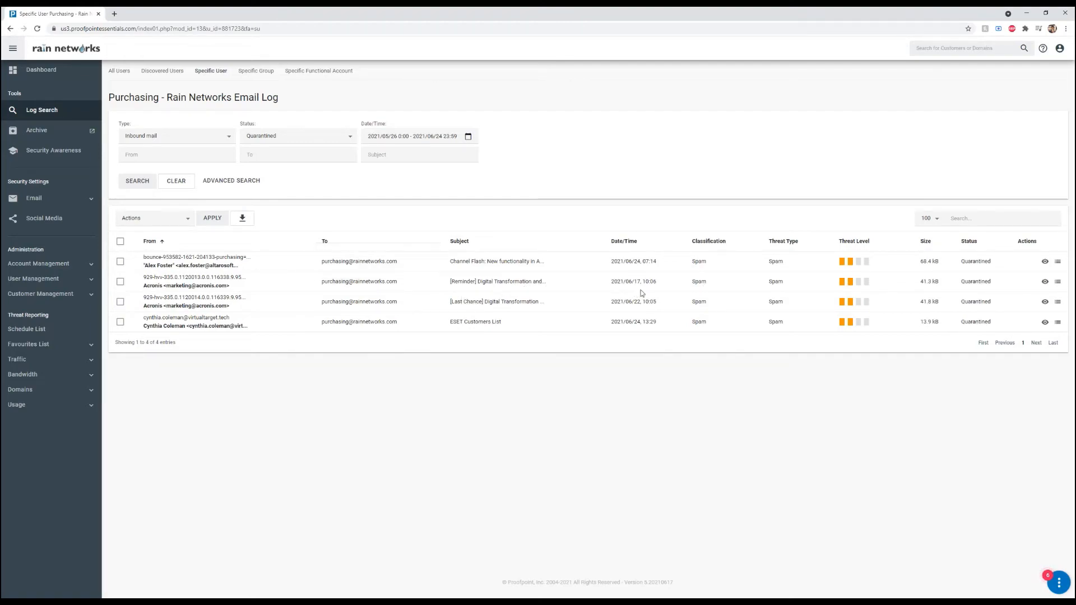